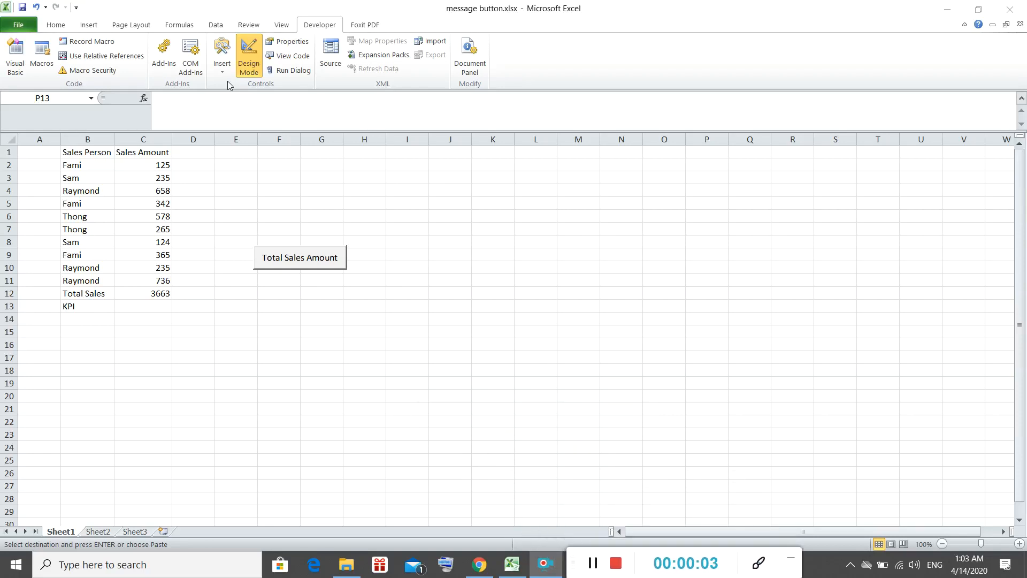
Insert an ActiveX command button below the Total Sales Amount button
click(222, 54)
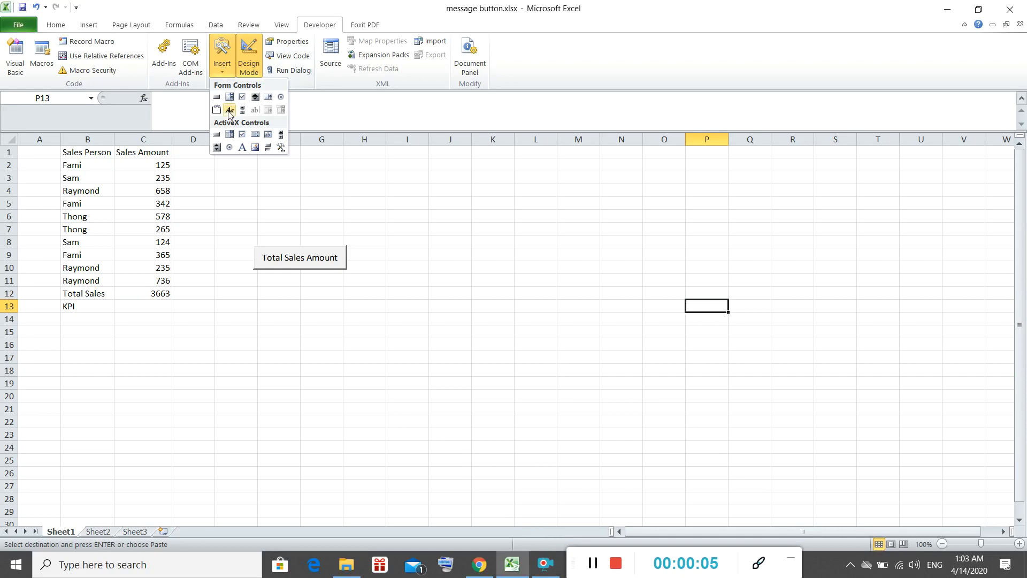
click(229, 109)
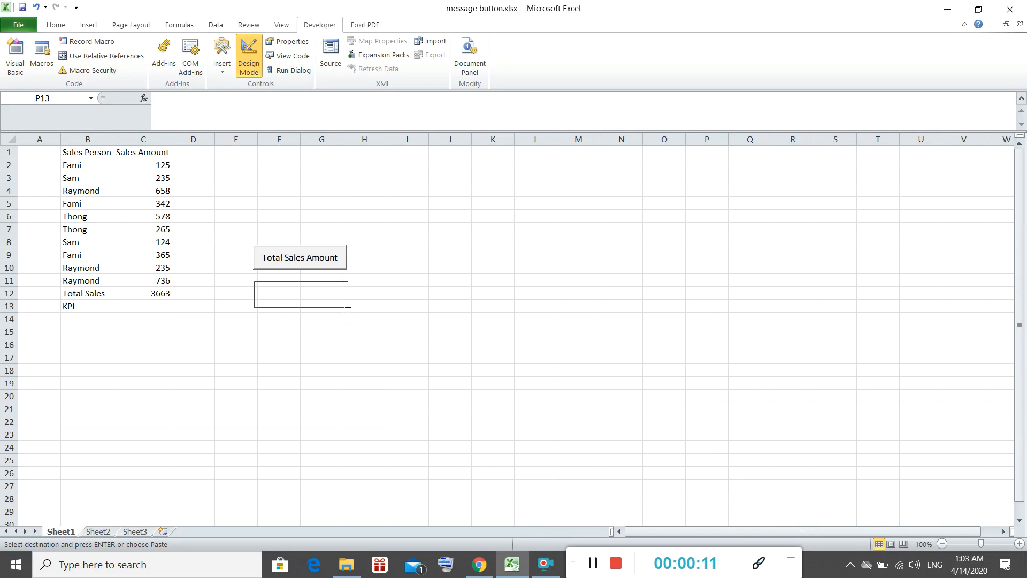
click(299, 293)
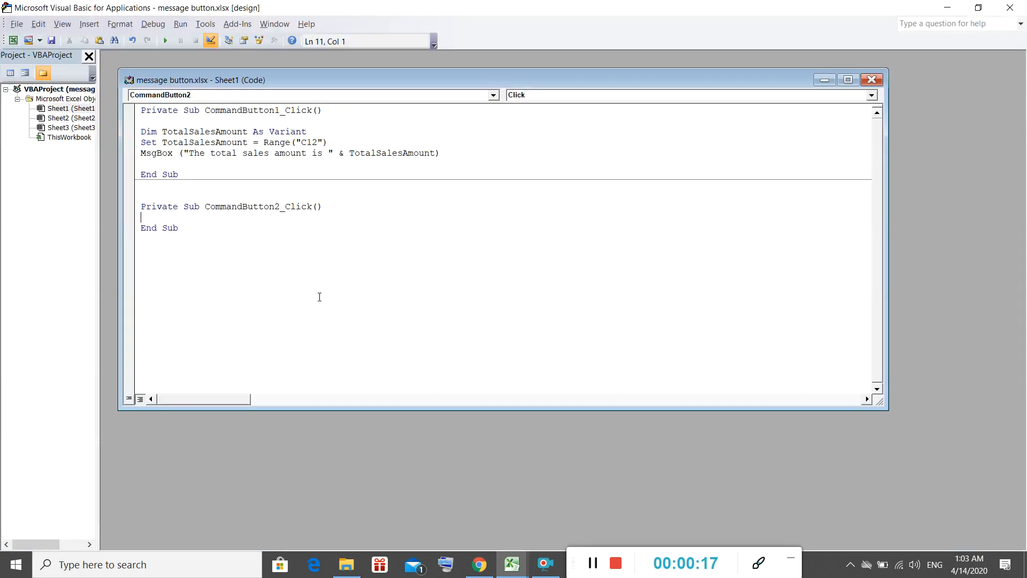
Declare SalesFigure As Range and set it to Range("C2:C11")
text(Dim Sale)
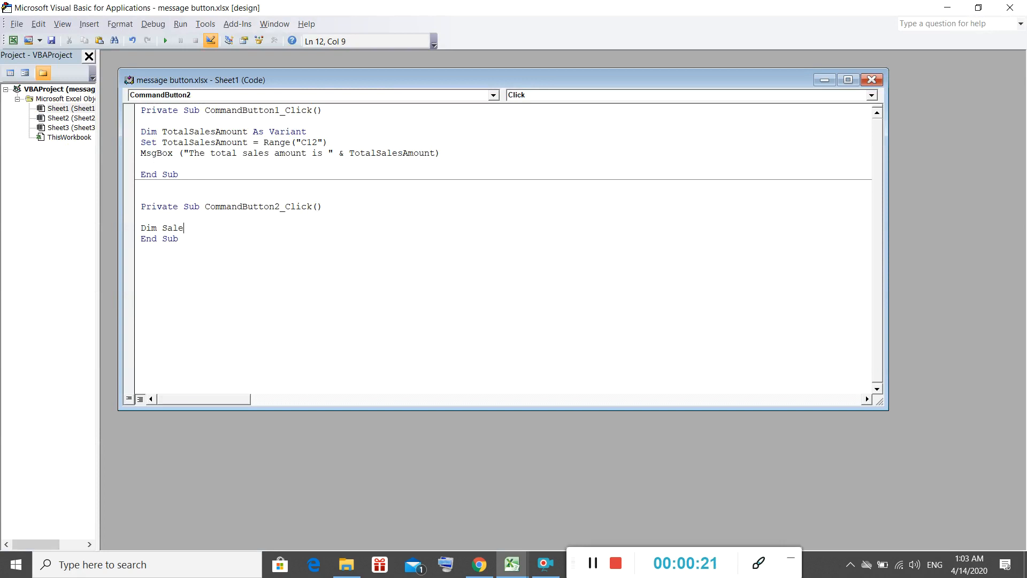
text(sFigure As)
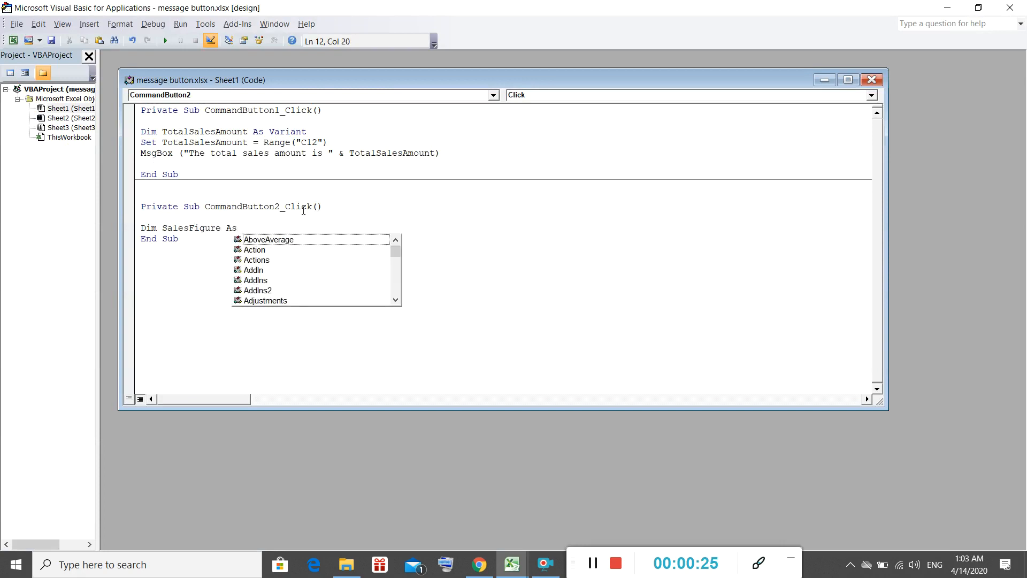
text(Range)
text(Set Sales)
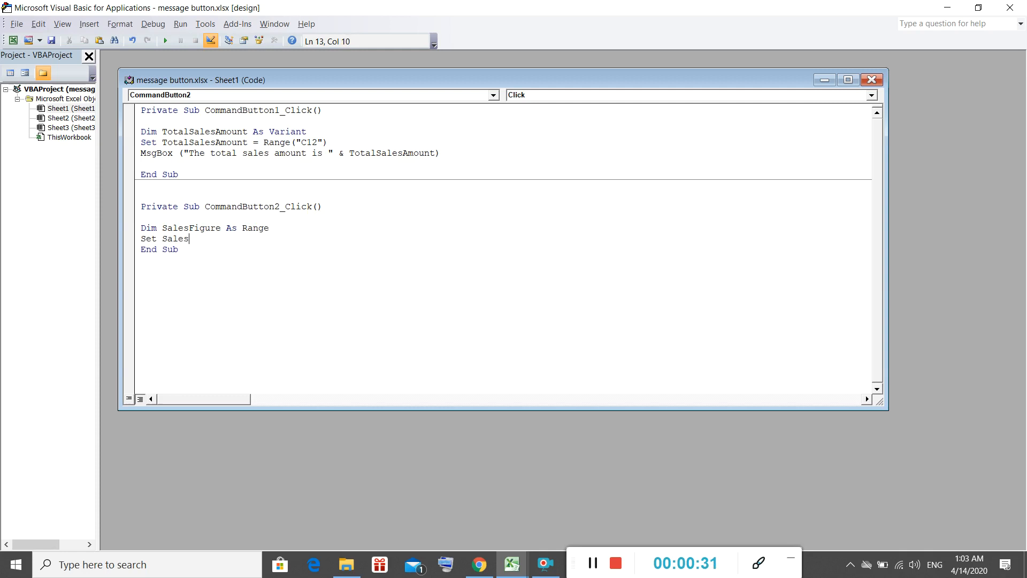
text(Figure = Range)
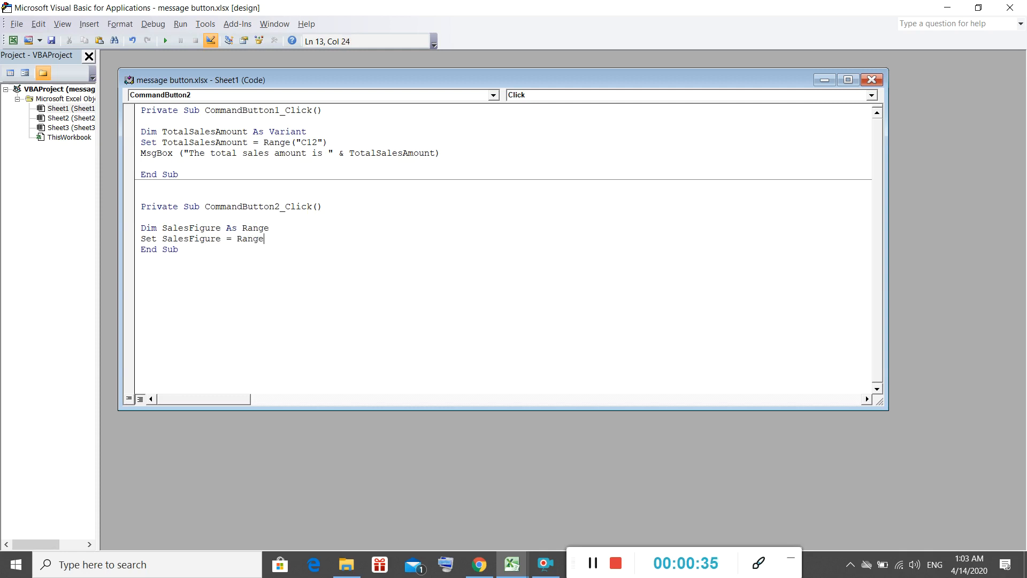
text(("C2)
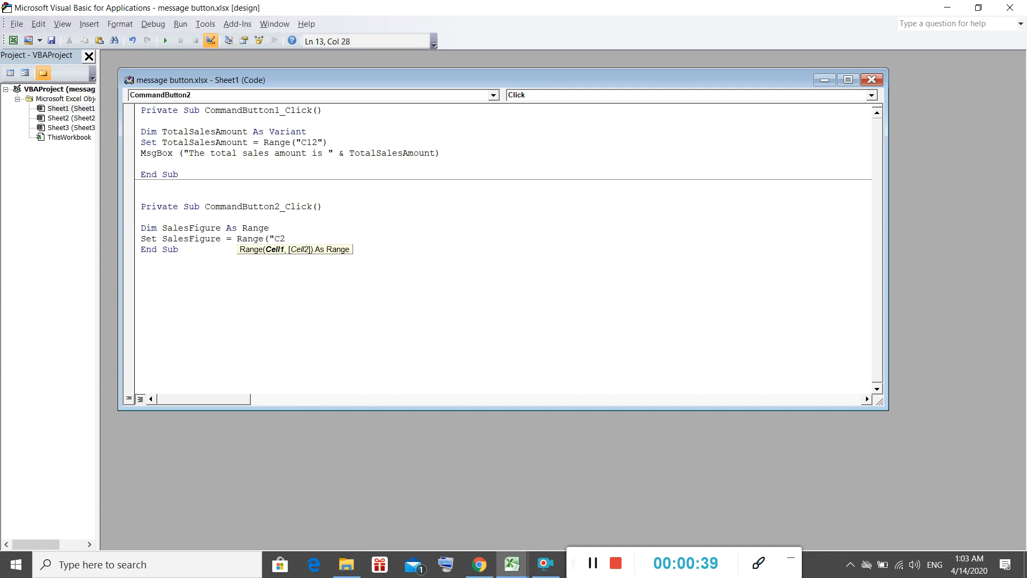
text(:C)
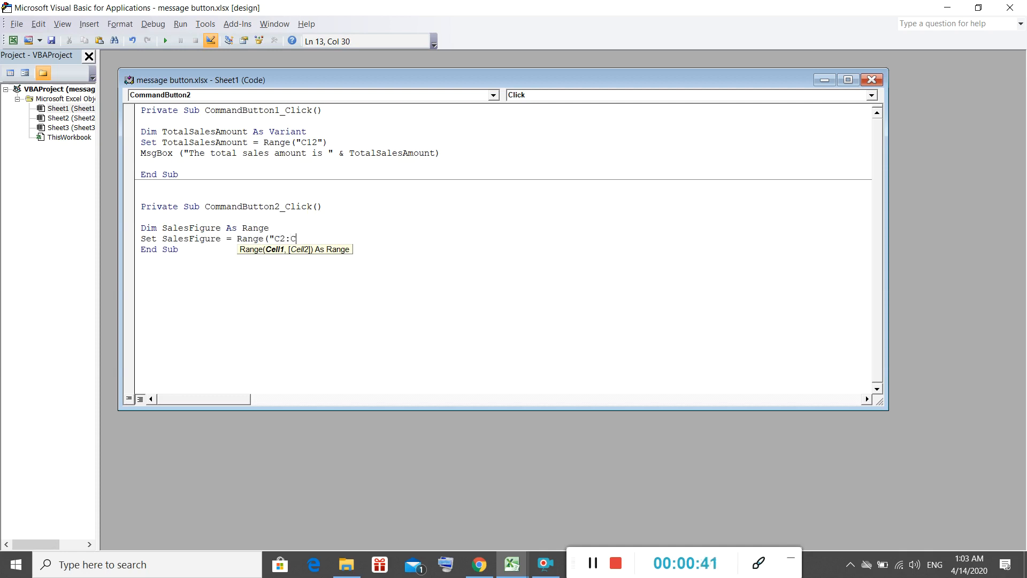
text(11"))
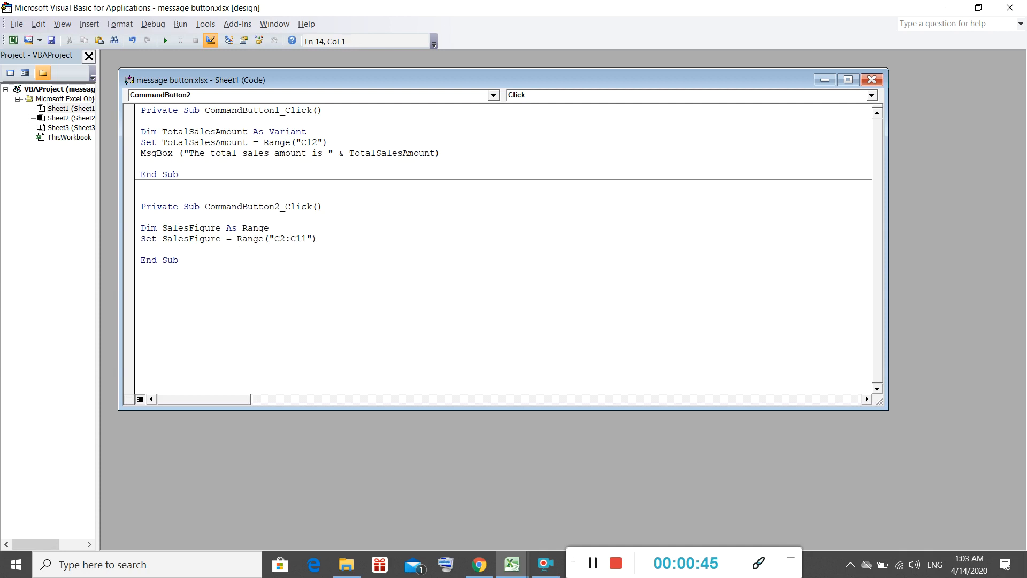
Declare Answer As Integer
text(Dim)
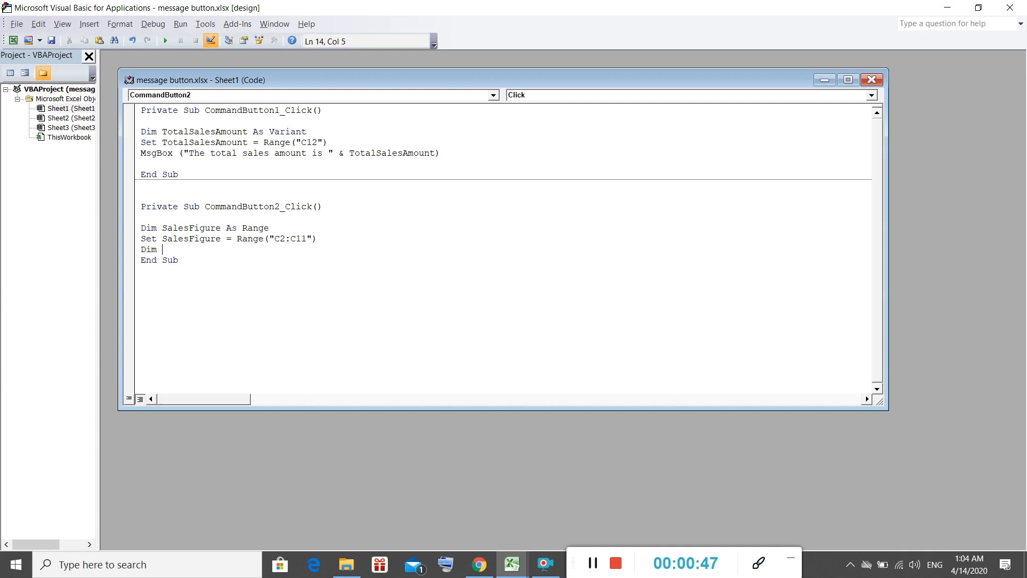
text(Answer)
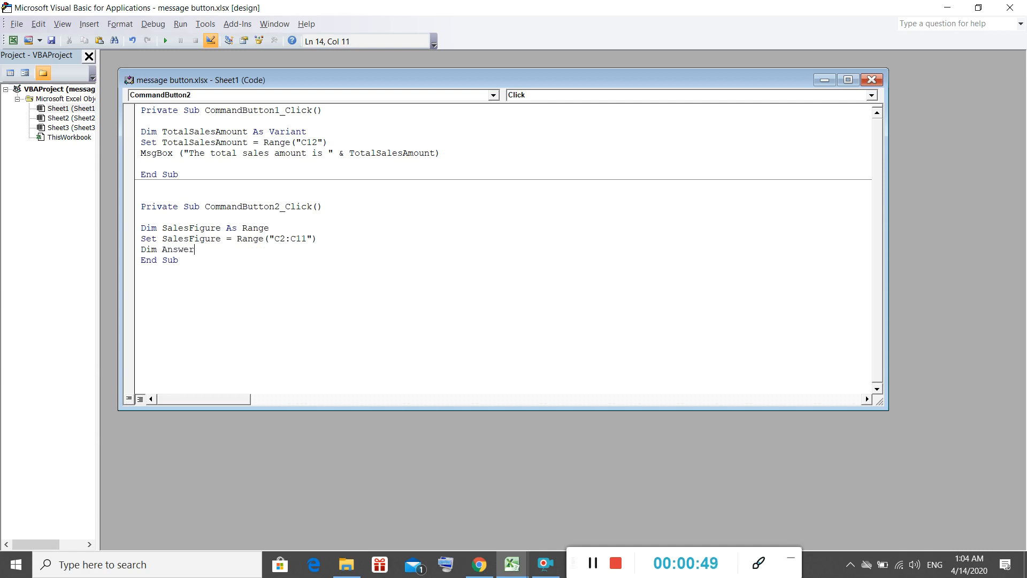
text(As)
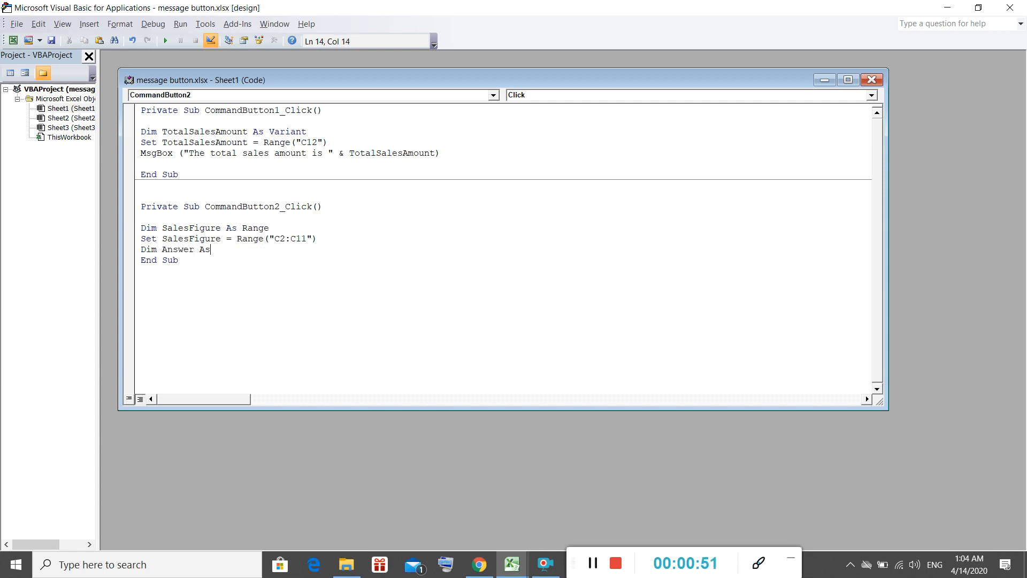
text(Integer)
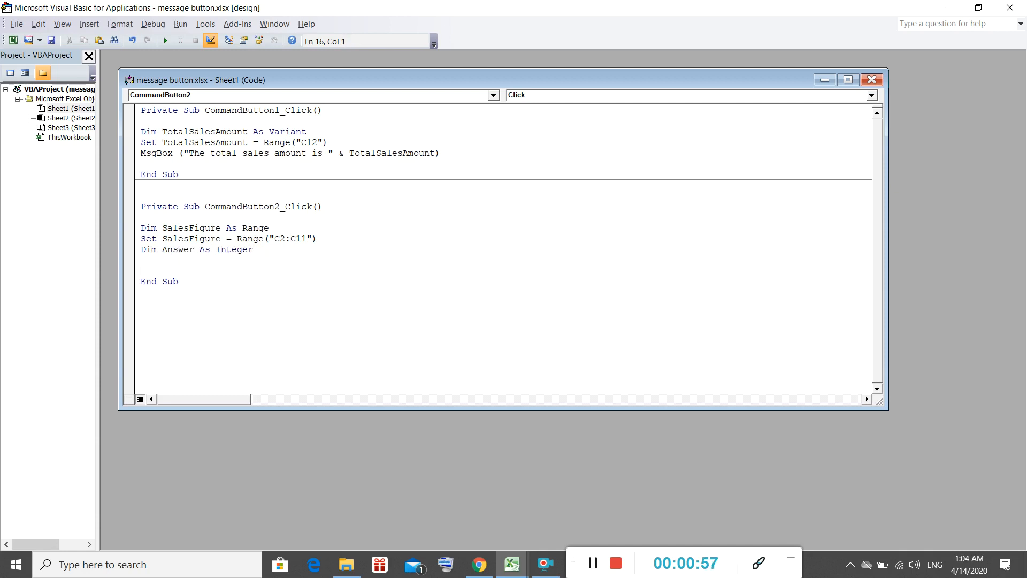
Assign Answer a MsgBox asking "Do you want to clear the data?" with vbYesNo buttons
text(Answer)
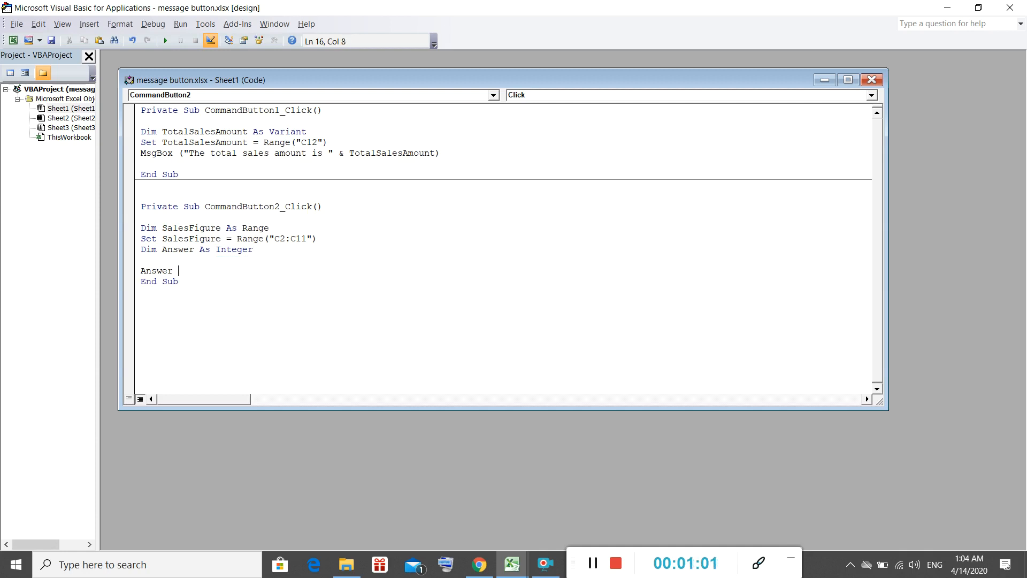
text(=)
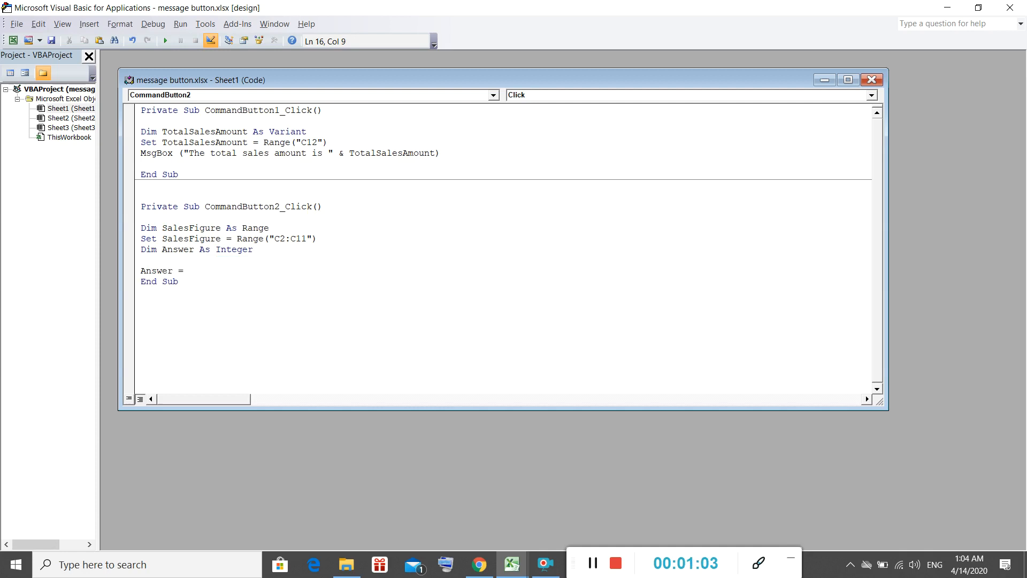
text(Msg)
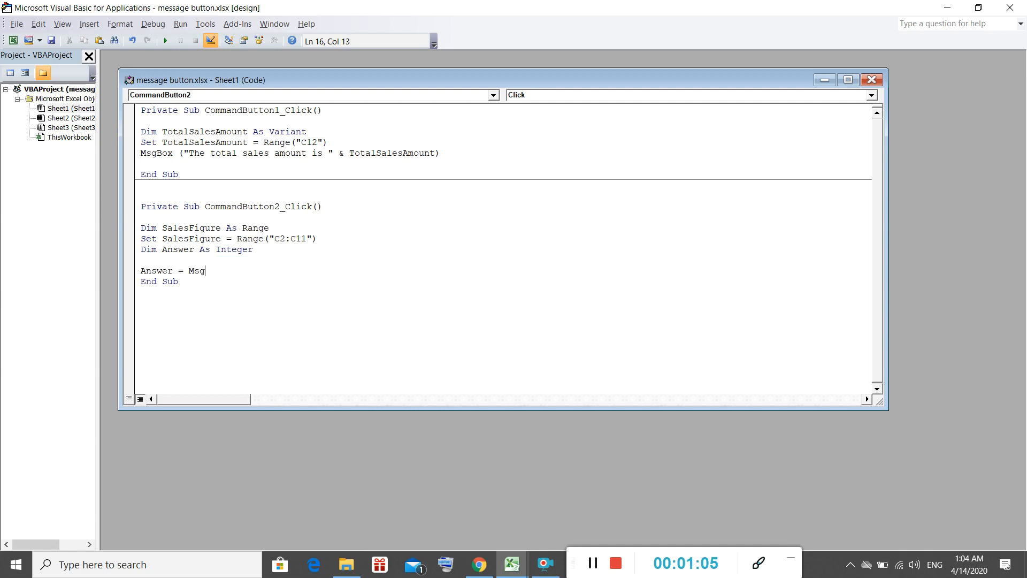
text(Box ()
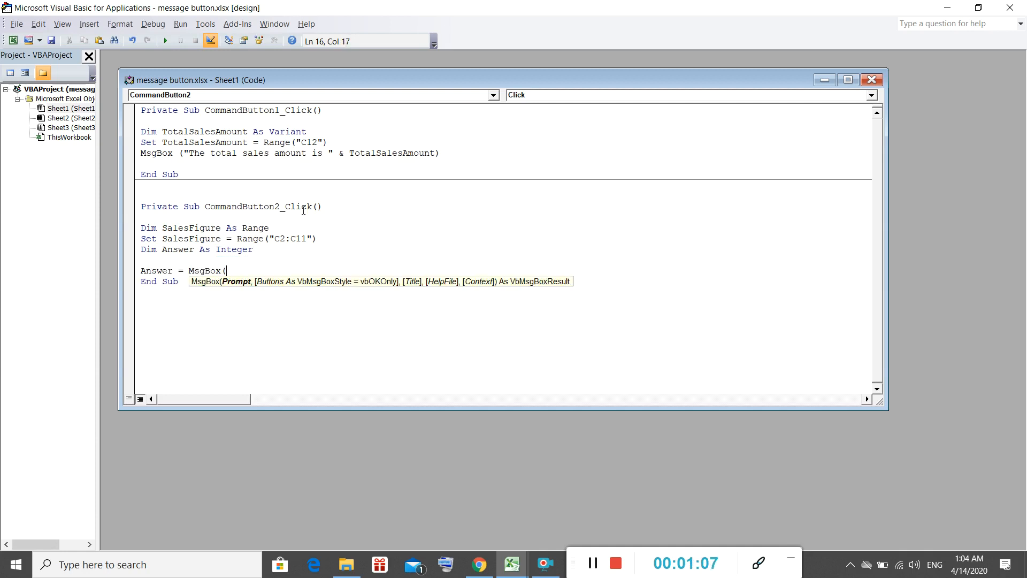
text("Do you)
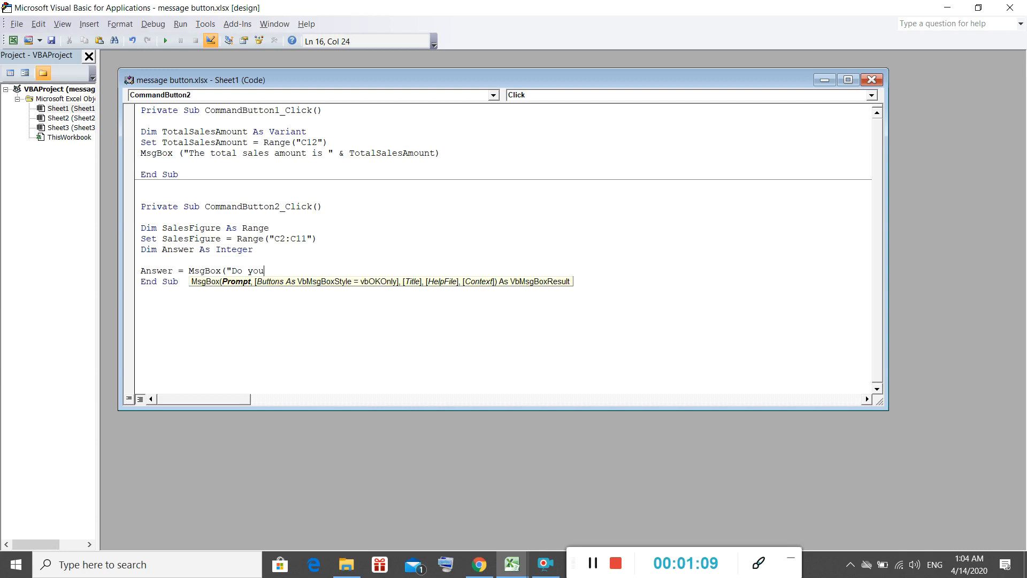
text(want to clear the sales D)
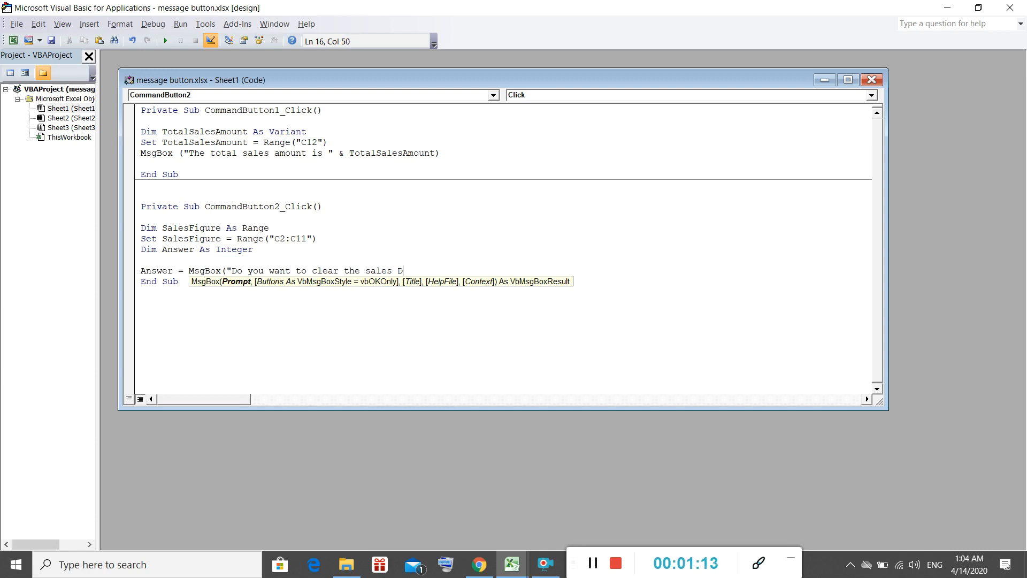
text(ata?)
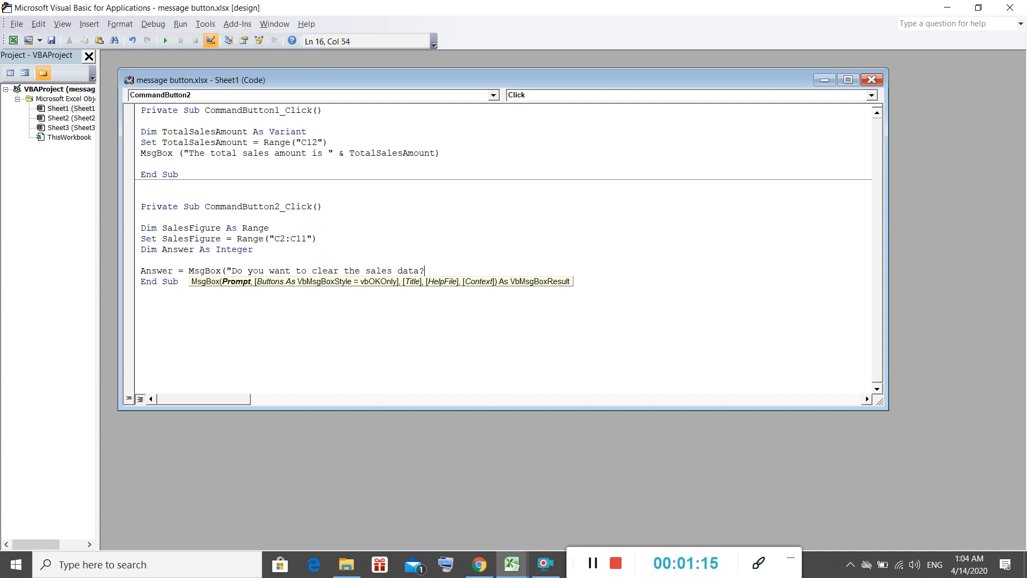
text(,)
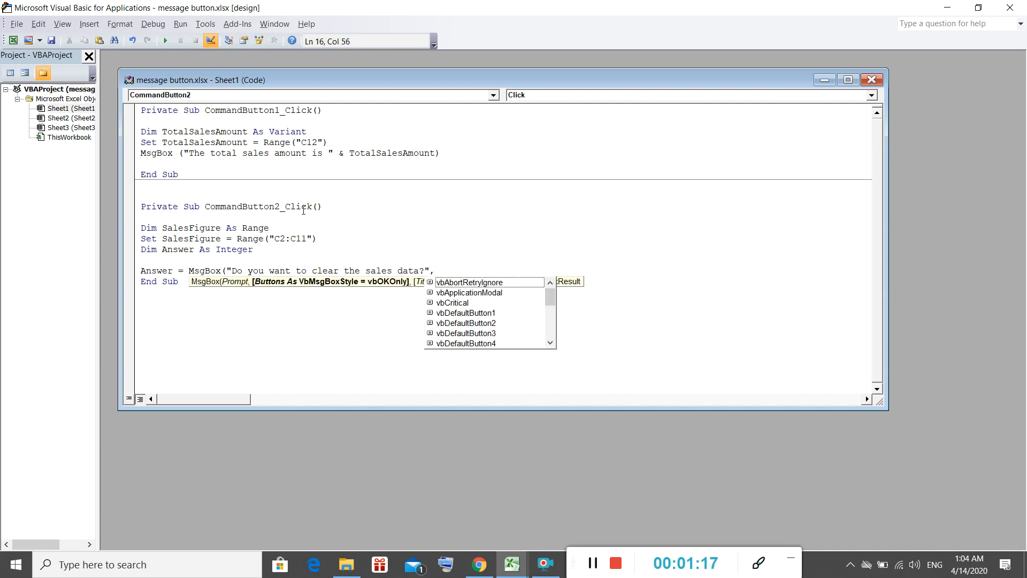
text(,vbYesNo)
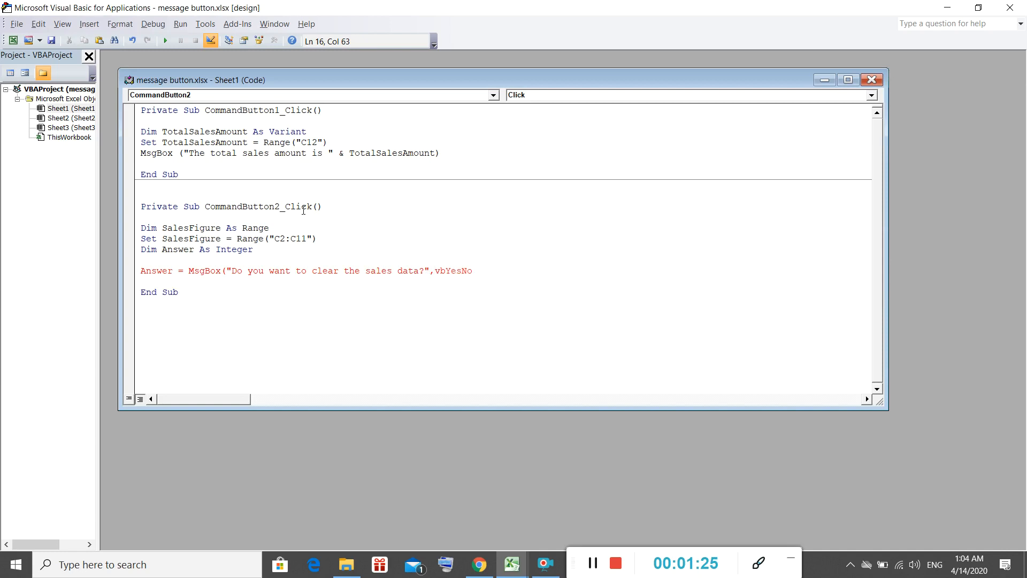
Add + vbQuestion and the title "Clear Data", closing the MsgBox call
text(+ vbQuestion, ")
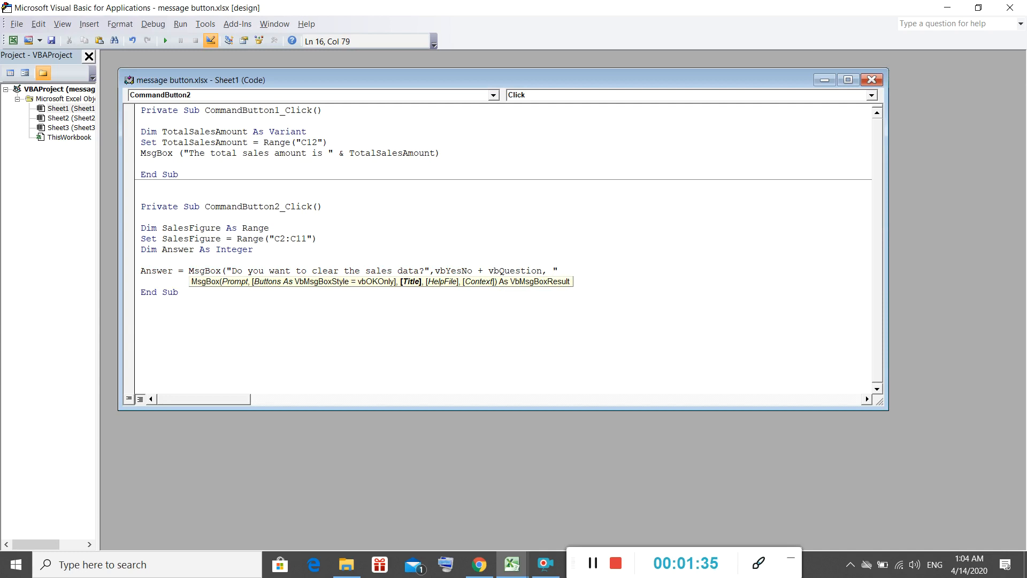
text(Clear)
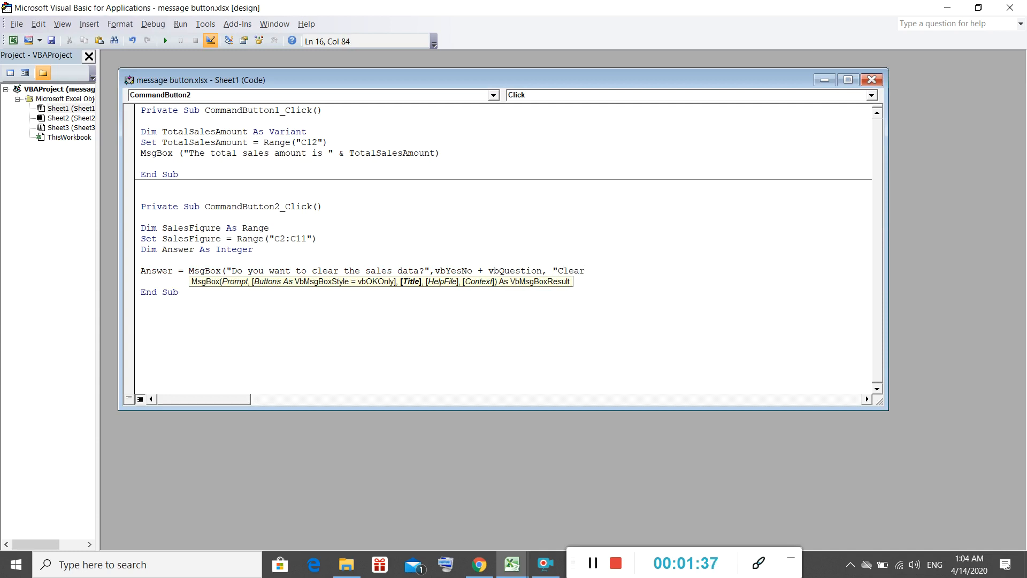
text(Da)
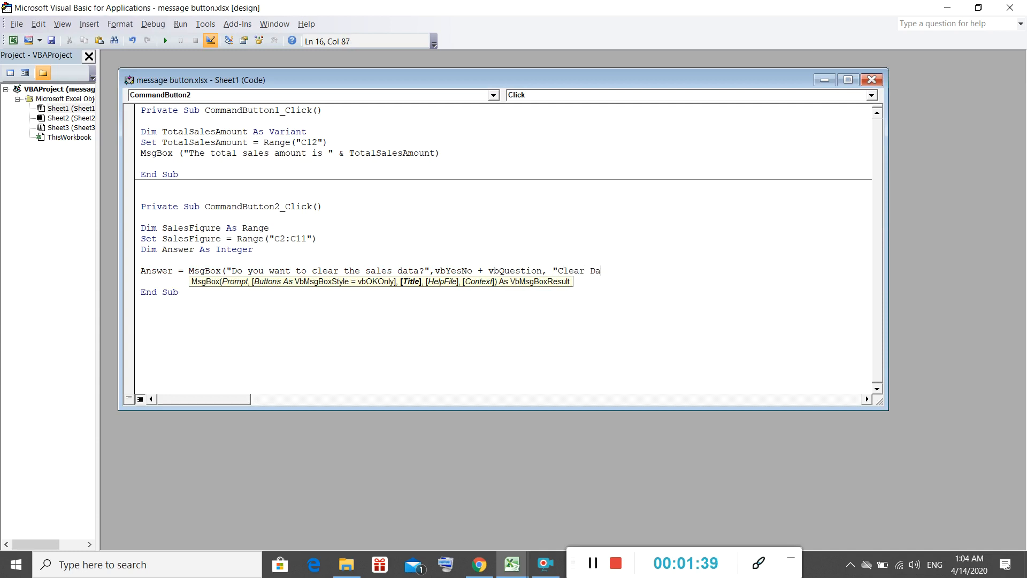
text(ta)
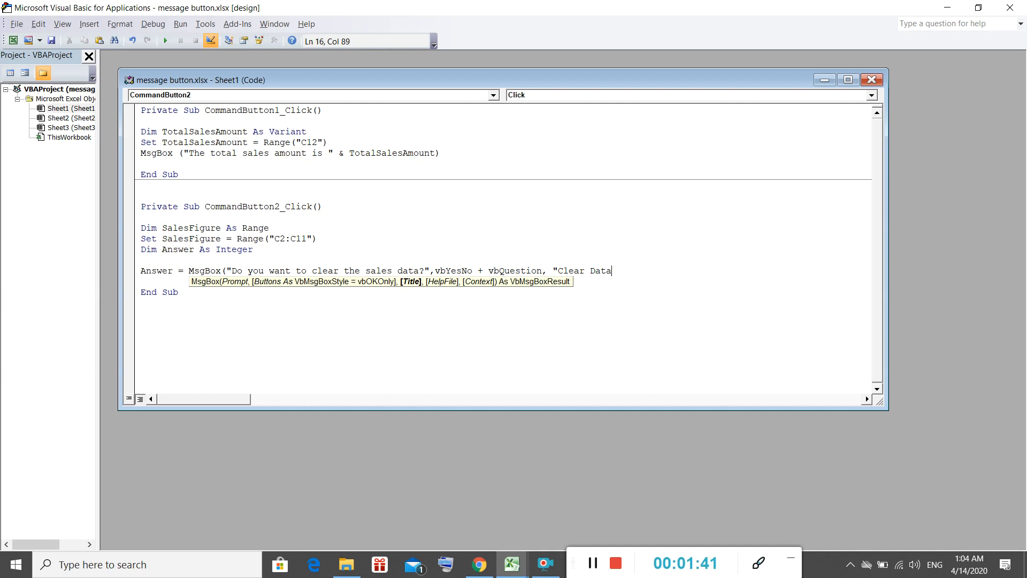
text(")
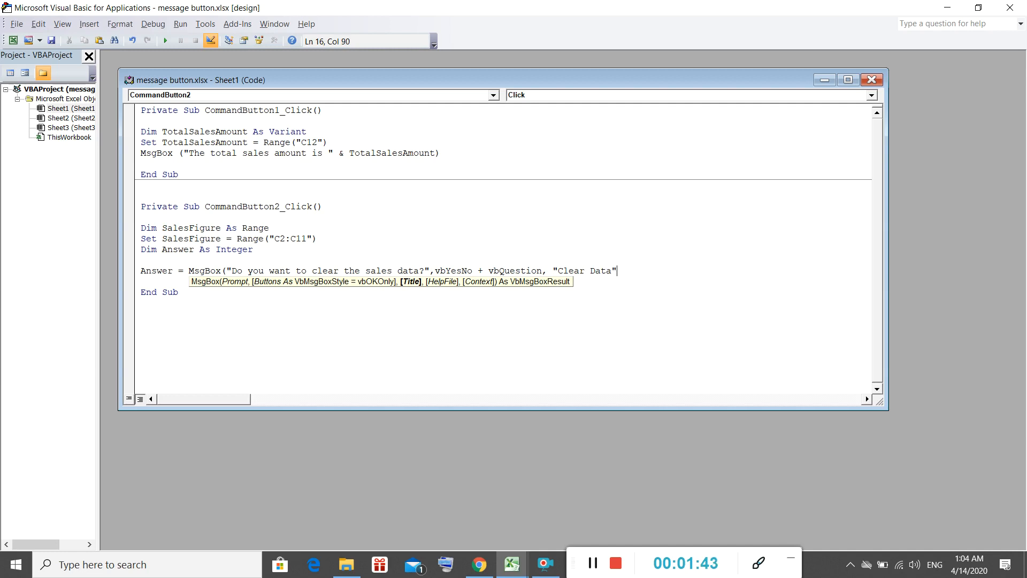
text())
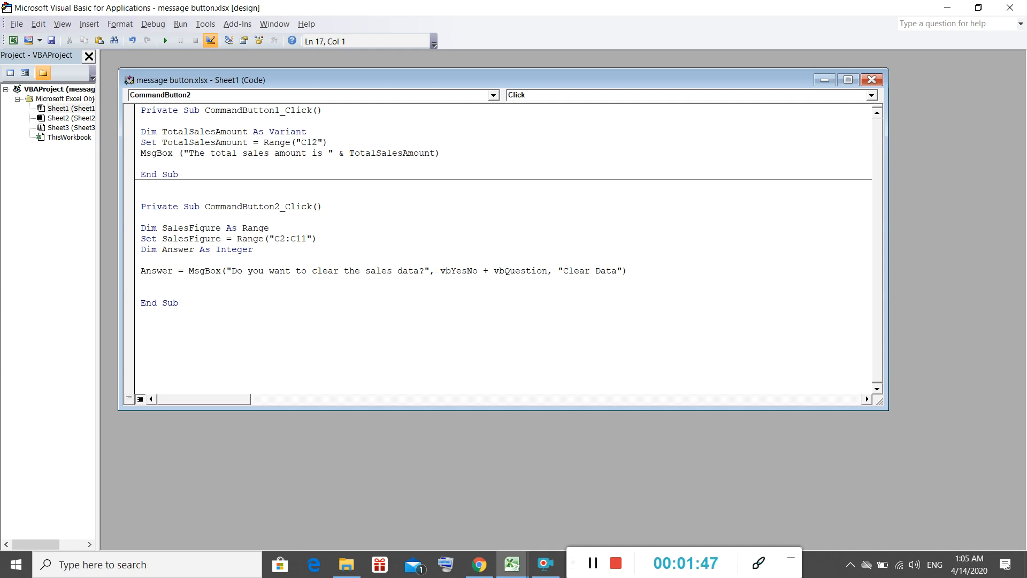
Write If Answer = vbYes Then SalesFigure.ClearContents
text(If Answer)
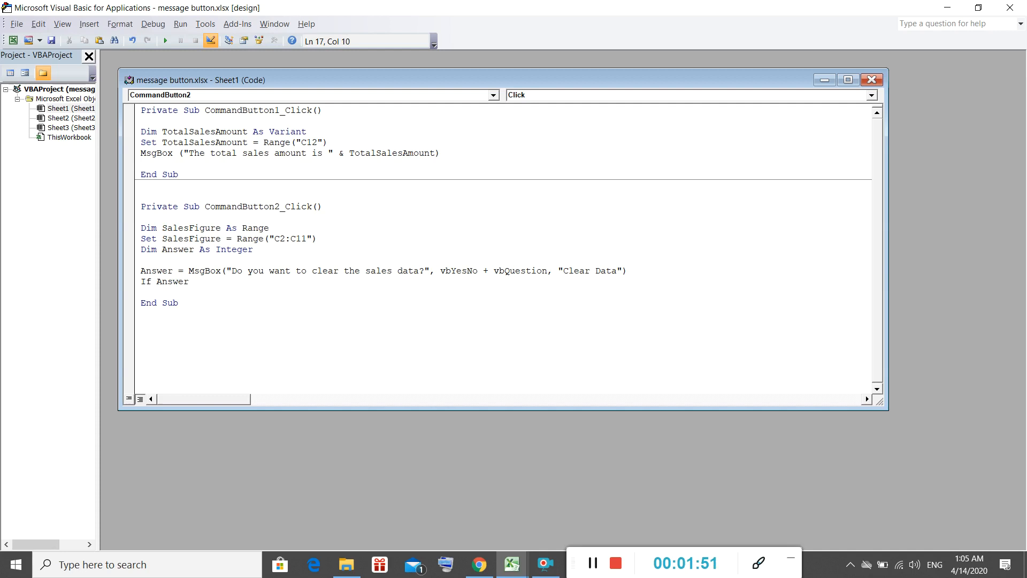
text(=vbYes)
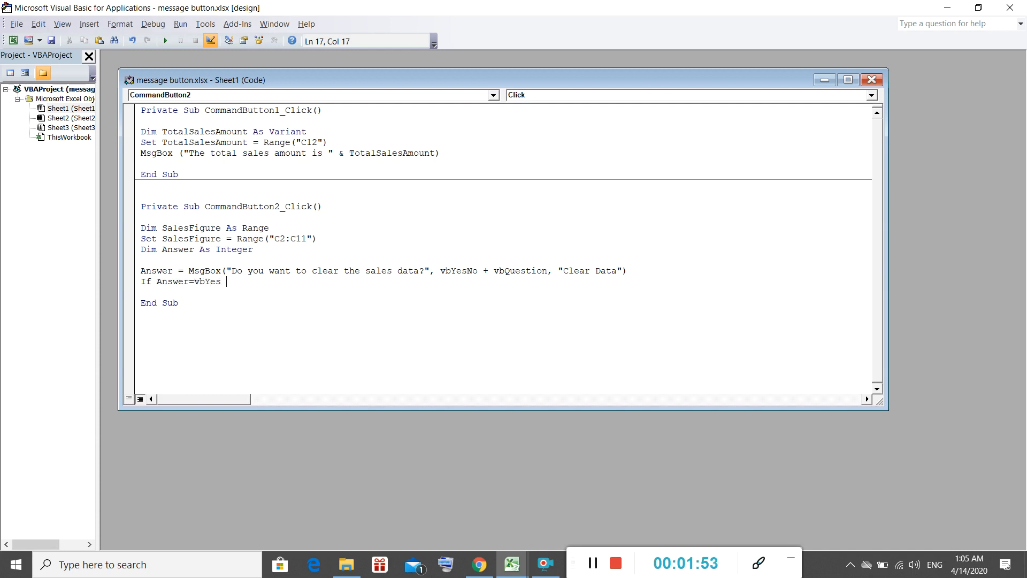
text(Then)
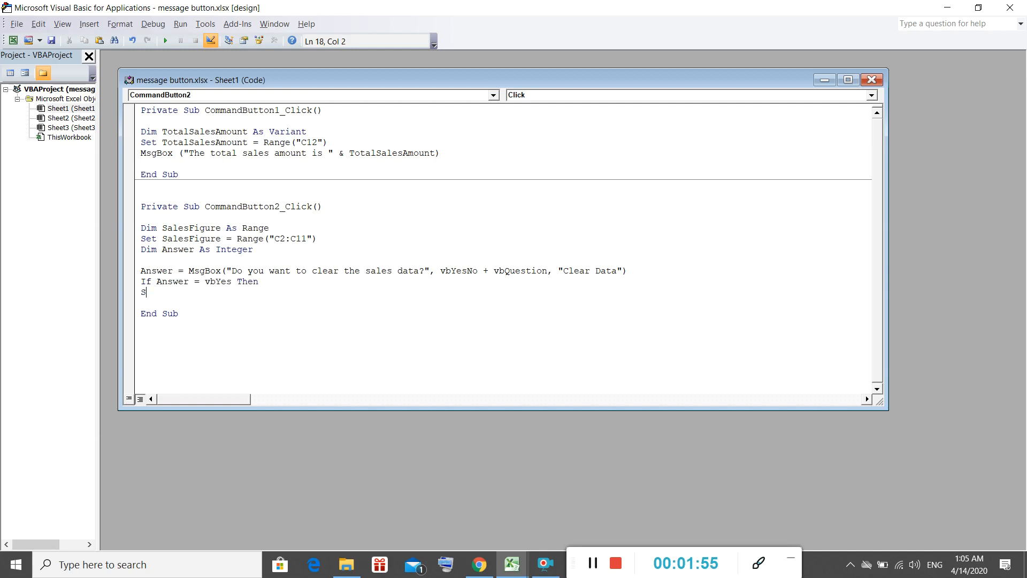
text(alesFigu)
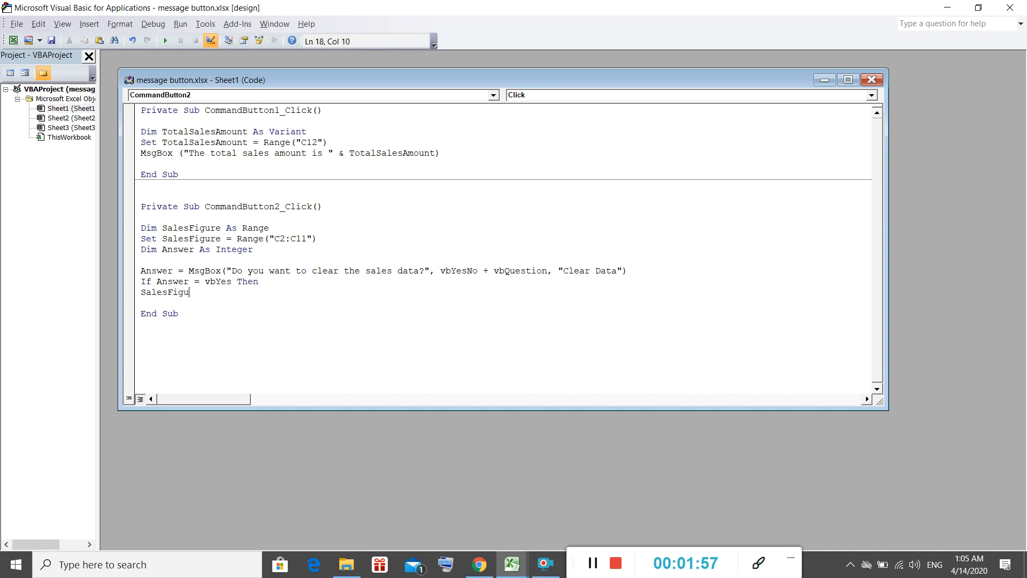
text(.clear)
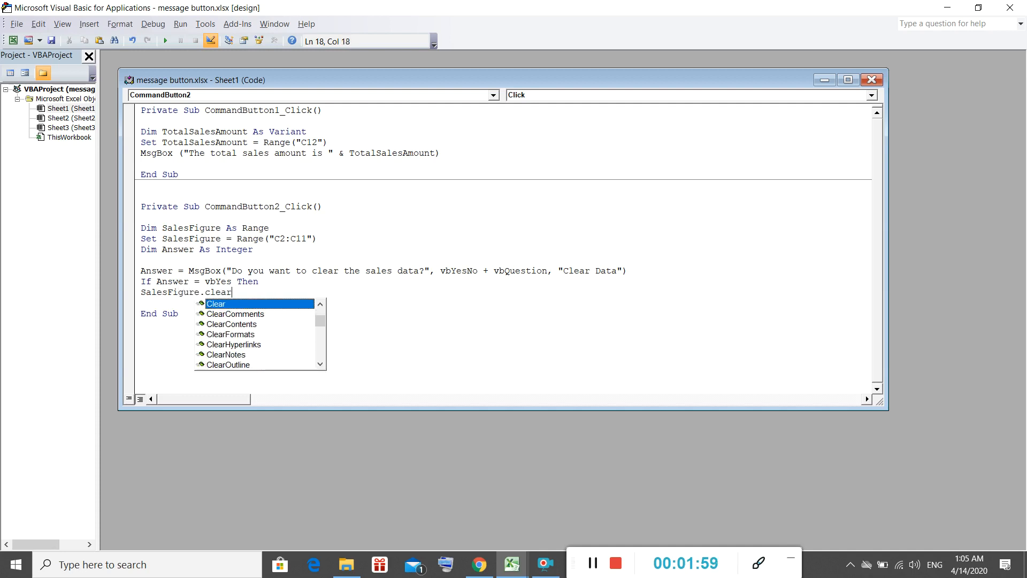
text(Conten)
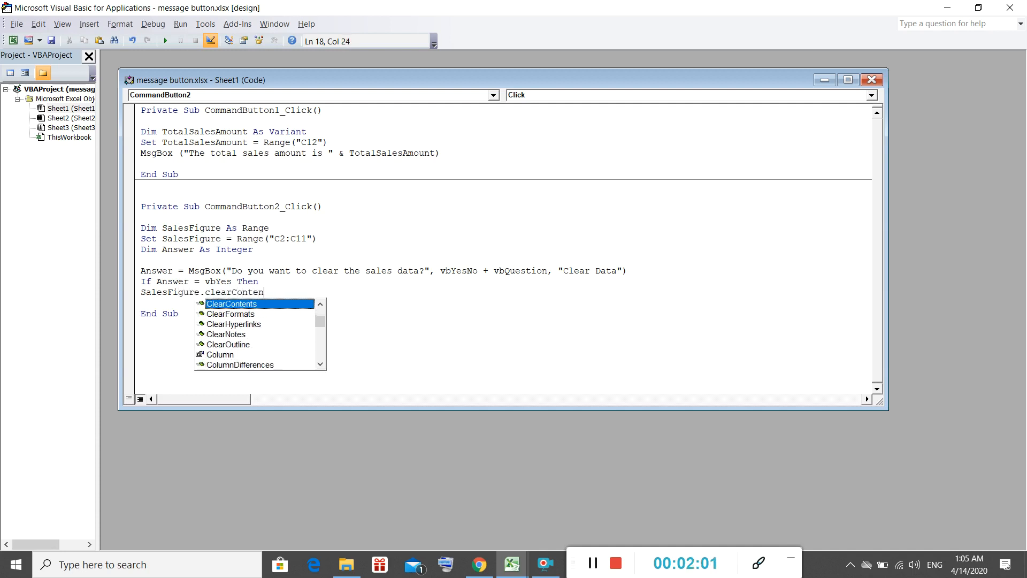
text(ts)
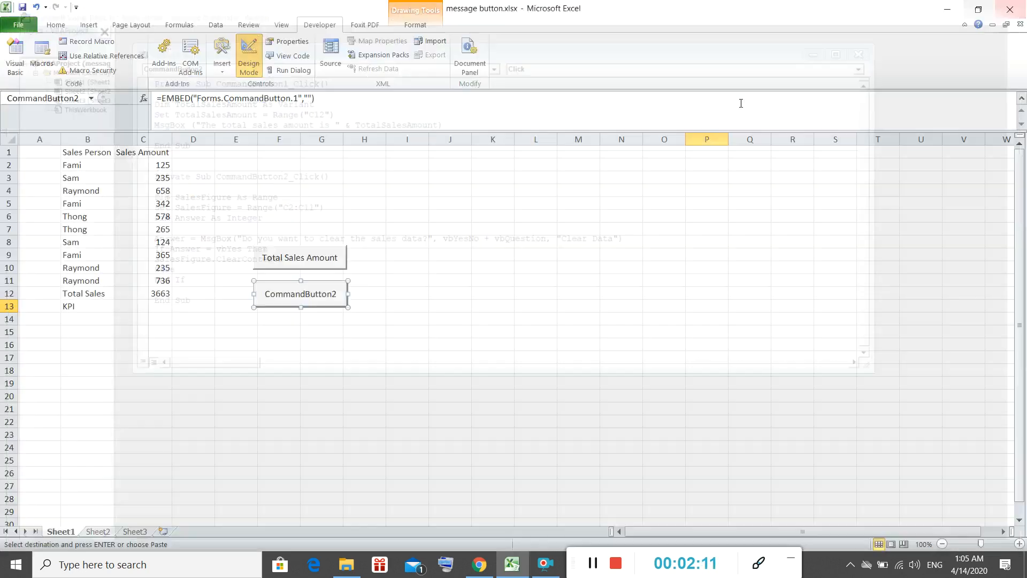
Set the second button's caption to Clear Sales Data and turn Design Mode off
click(290, 42)
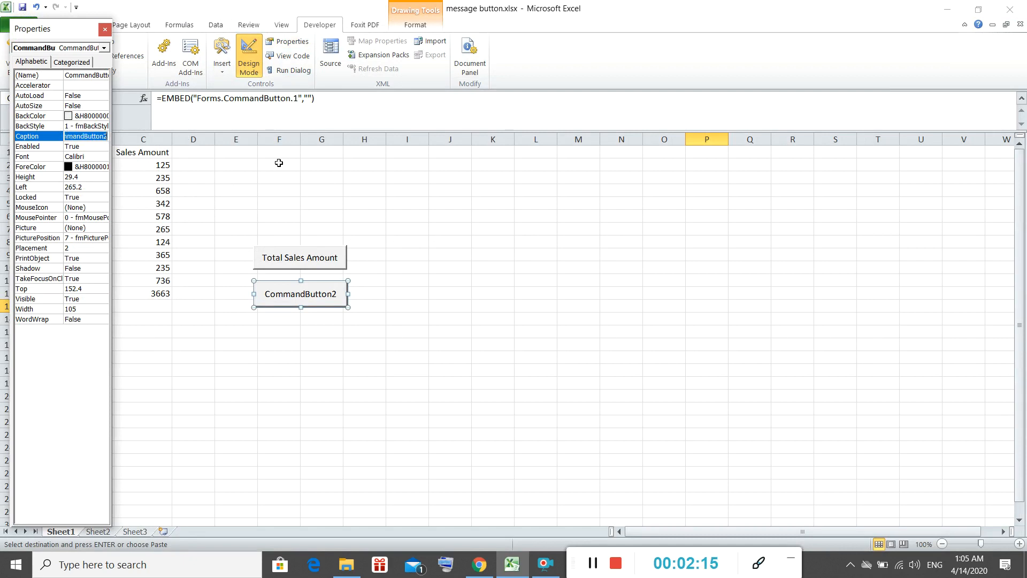
text(Clear Sales Data)
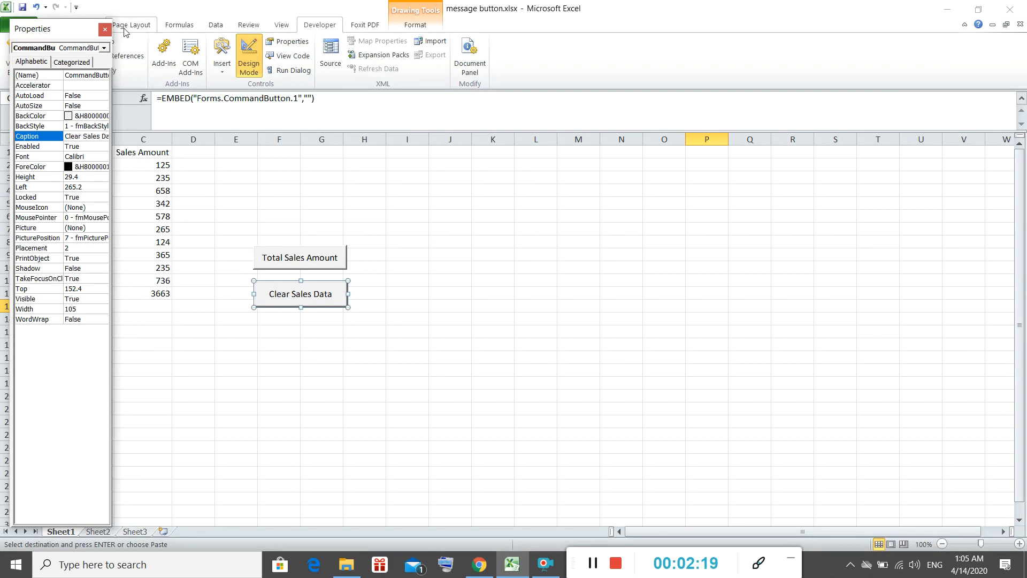
click(104, 30)
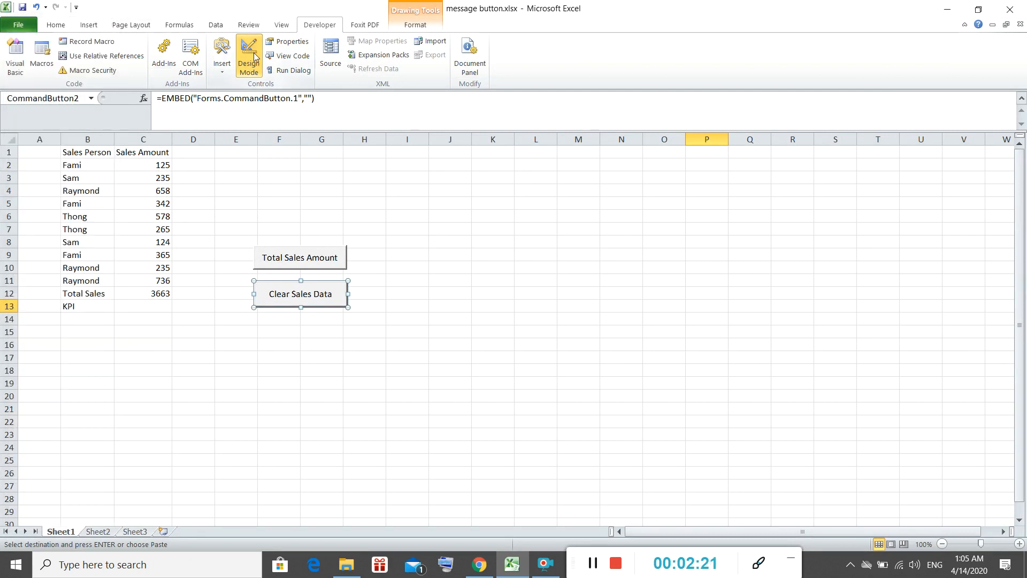
click(299, 293)
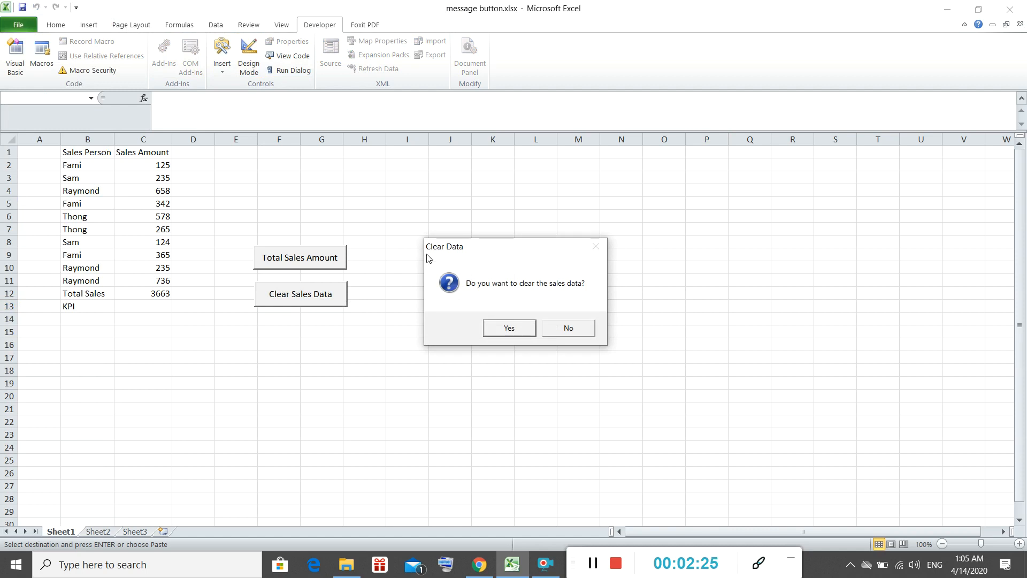
mouse_move(510, 327)
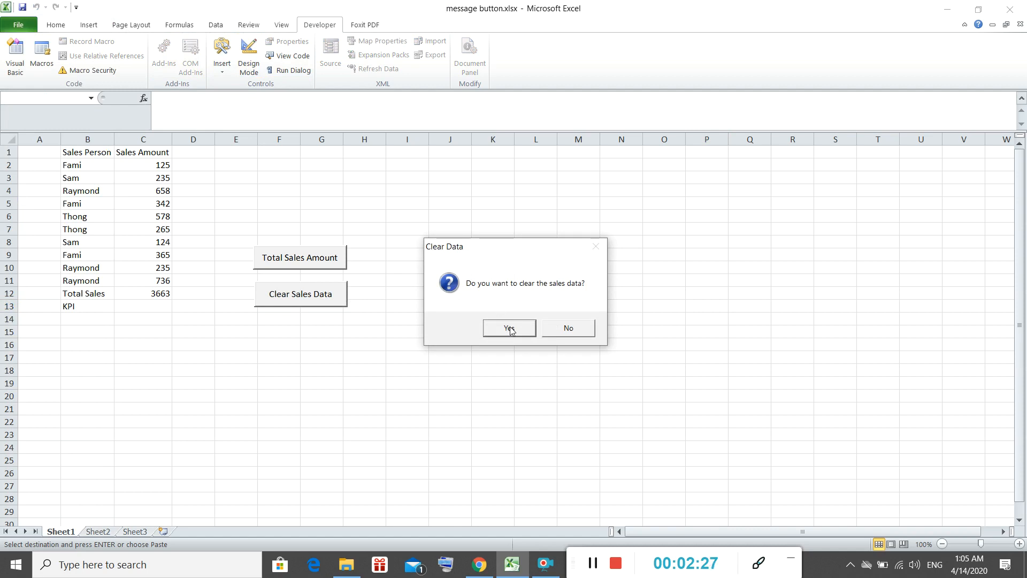
Answer Yes to clear the sales data, then confirm Total Sales Amount reports 0
click(509, 328)
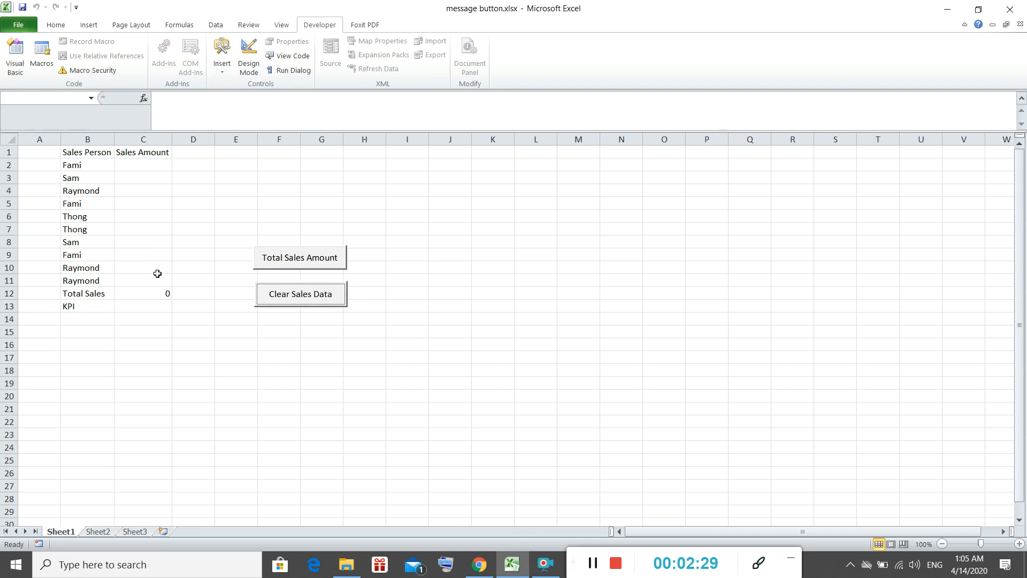
mouse_move(245, 296)
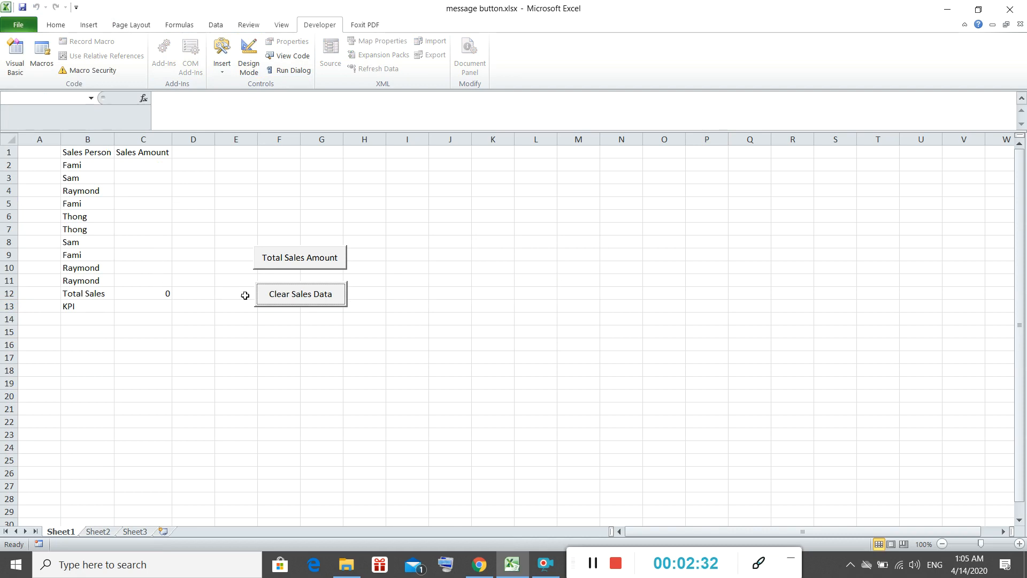
click(300, 257)
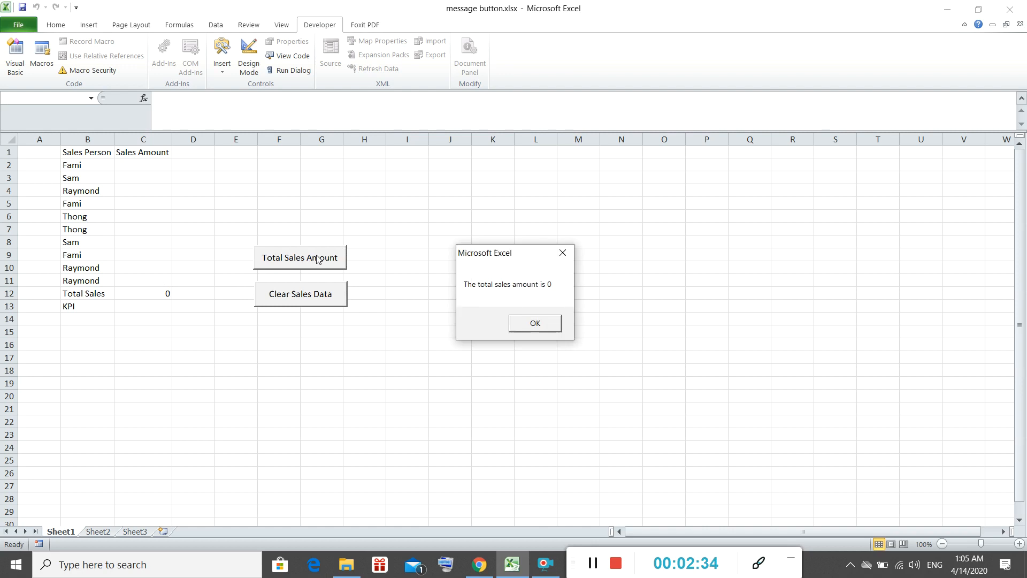
click(534, 322)
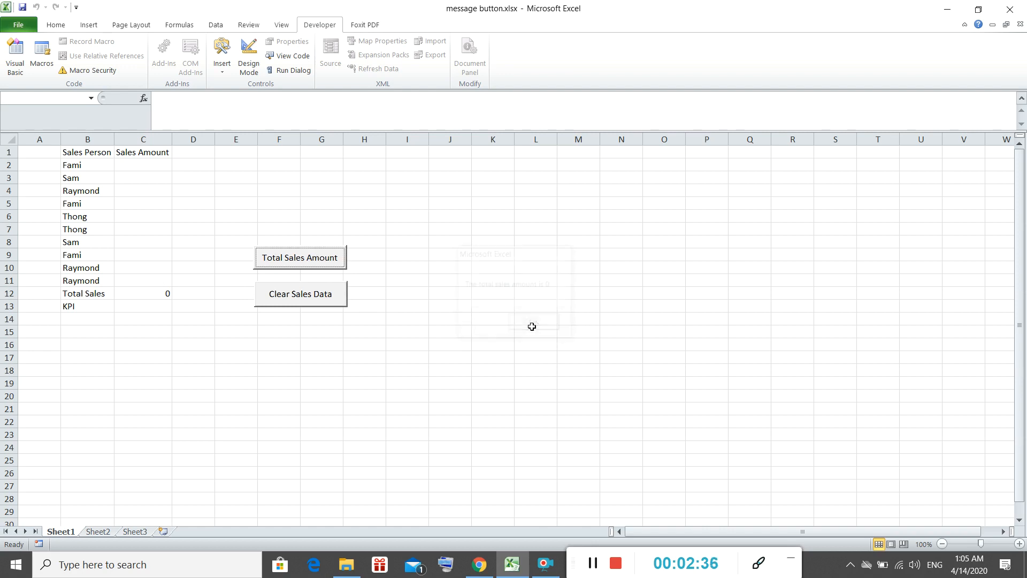